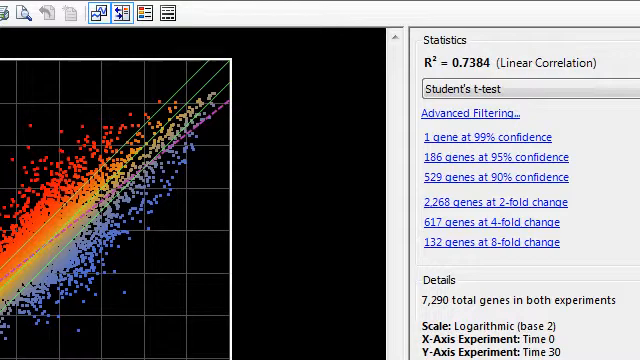
mouse_move(490, 222)
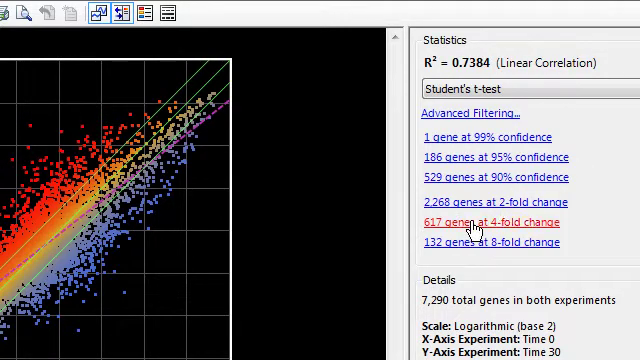
- Select the 617 genes with 4-fold change for hierarchical clustering into a heat map
left_click(490, 221)
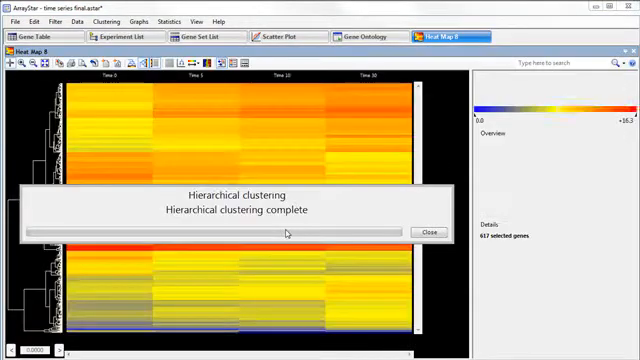
- Dismiss the completion notice and show the experiment tree over Time 0, 5 and 10
left_click(428, 231)
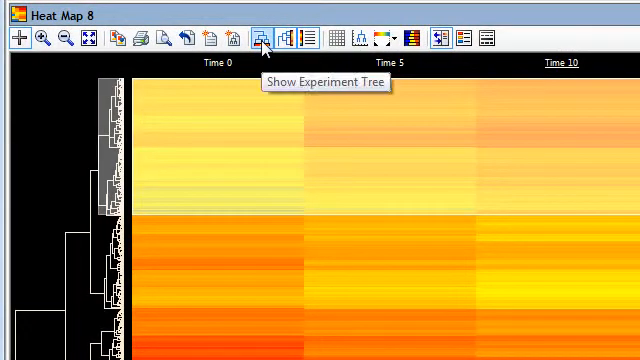
left_click(259, 37)
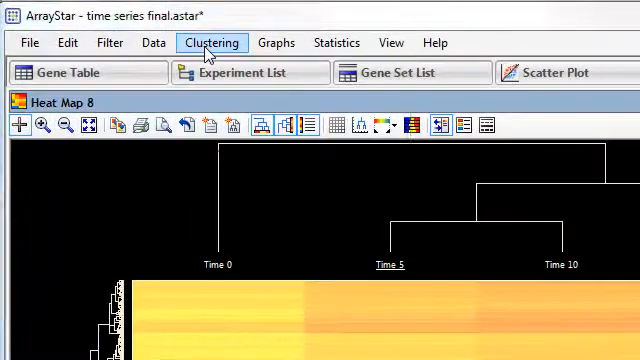
- Run k-means clustering on the 617 genes, producing 8 line graph thumbnails
left_click(211, 42)
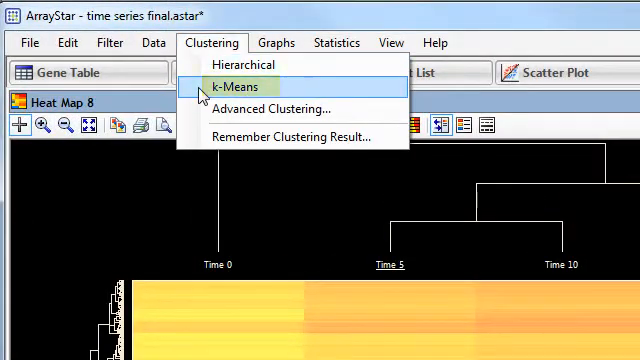
left_click(236, 85)
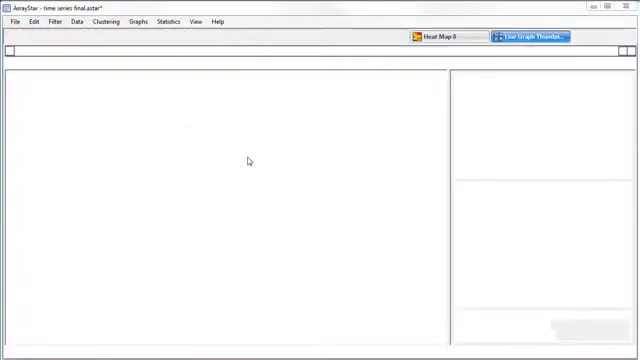
left_click(537, 36)
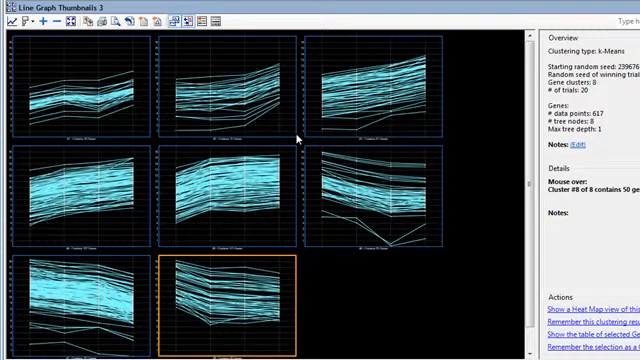
- Open the downward-trending cluster 6 (55 genes) as a full line graph
left_click(383, 202)
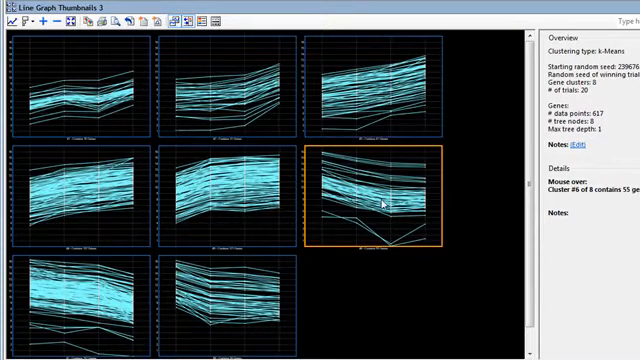
mouse_move(405, 286)
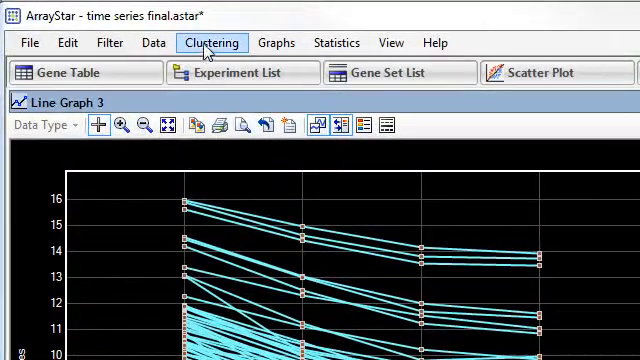
- Open Advanced Clustering parameters showing hierarchical, Euclidean distance and centroid linkage
left_click(211, 43)
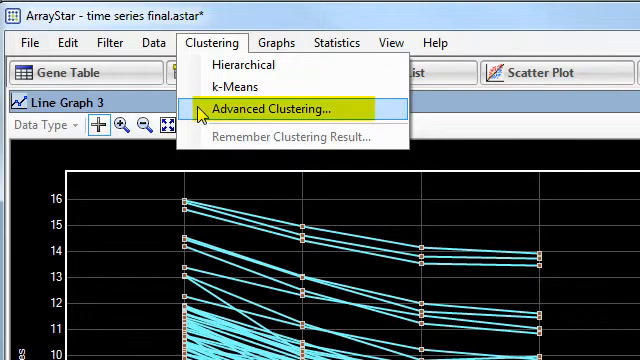
left_click(280, 107)
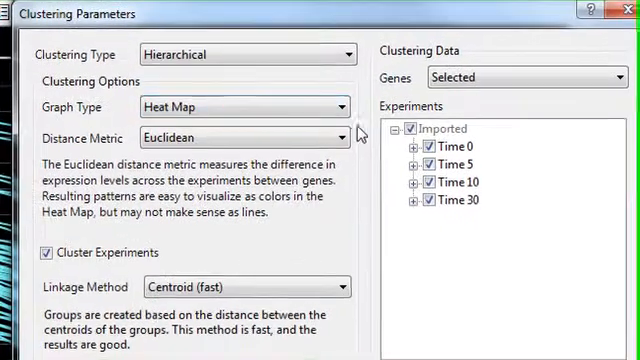
left_click(336, 106)
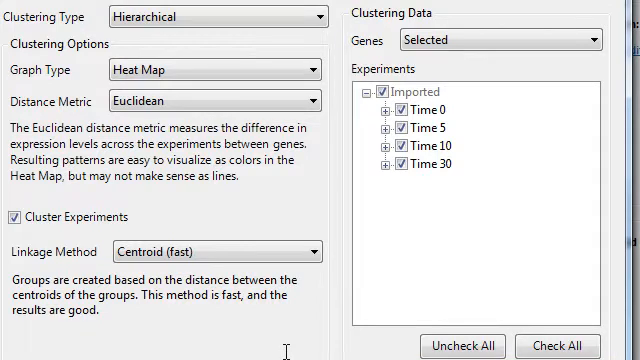
- Expand the experiment groups and switch Clustering Type to k-means
left_click(390, 109)
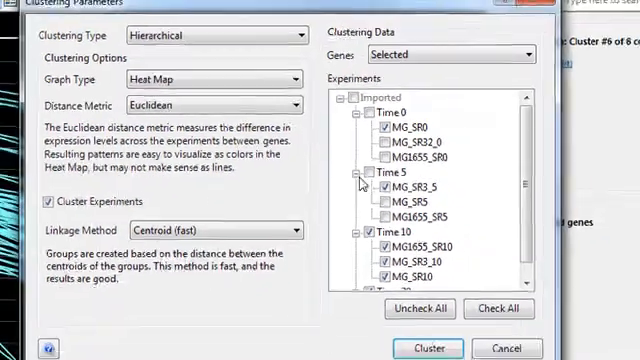
left_click(210, 34)
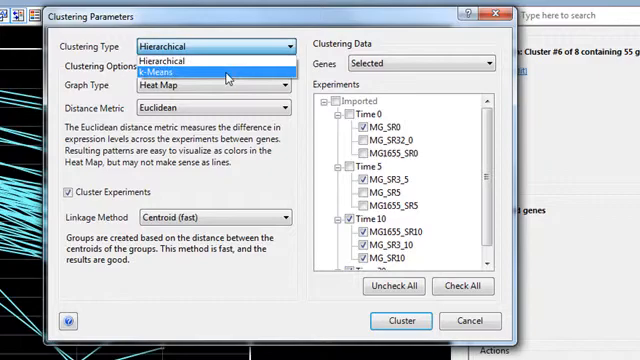
left_click(175, 73)
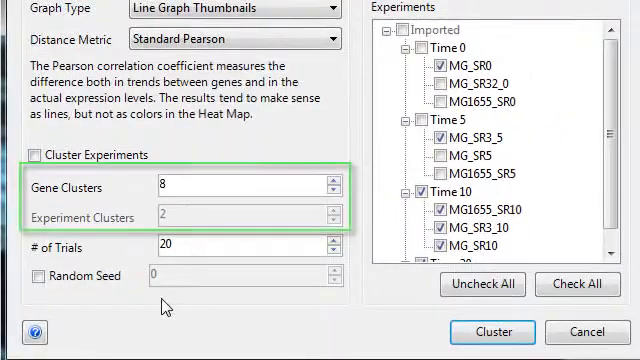